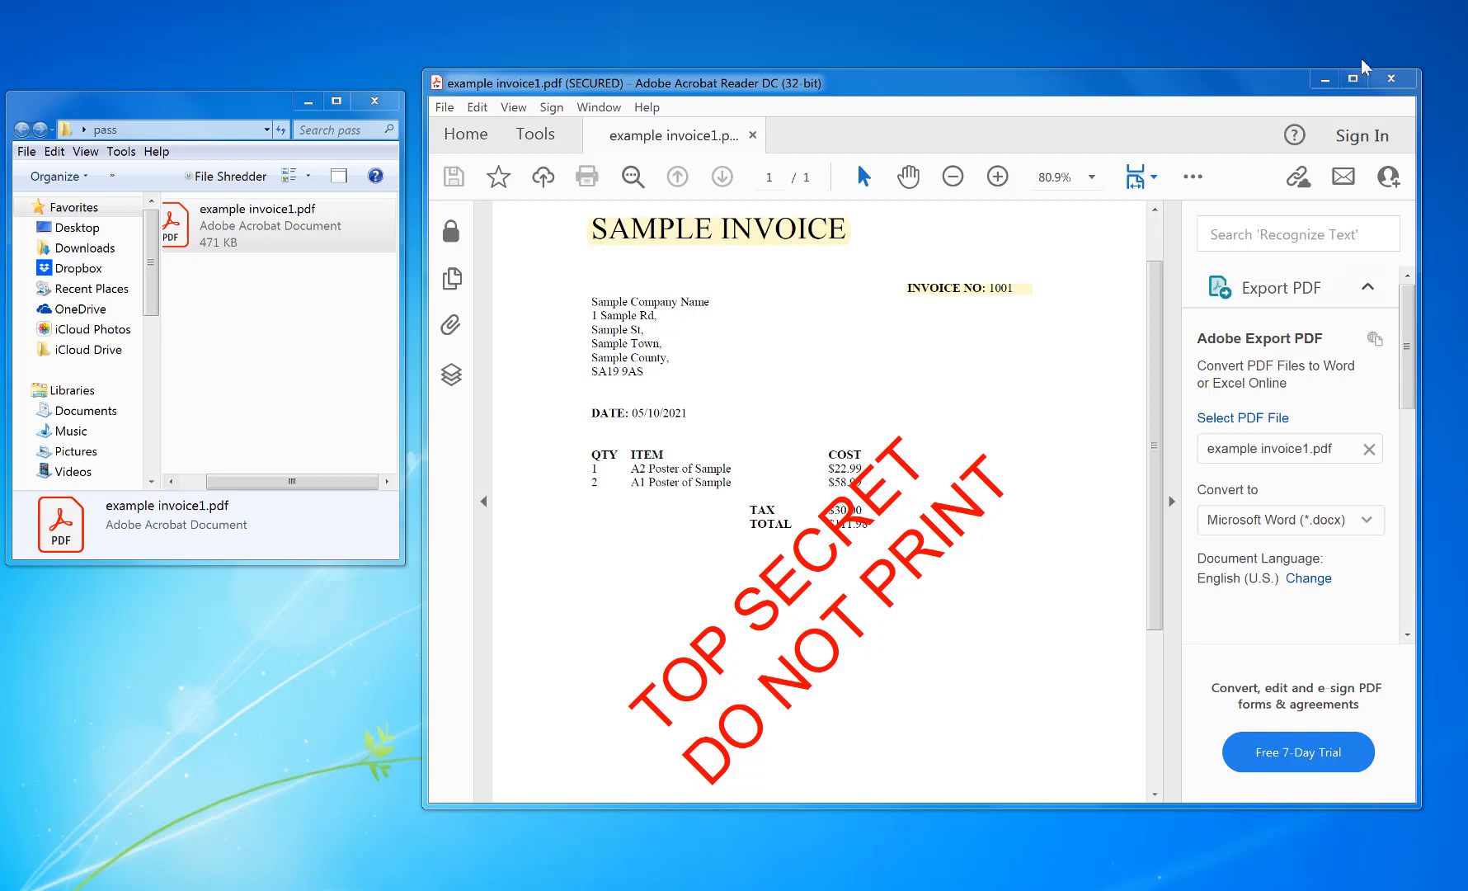
mouse_move(732, 394)
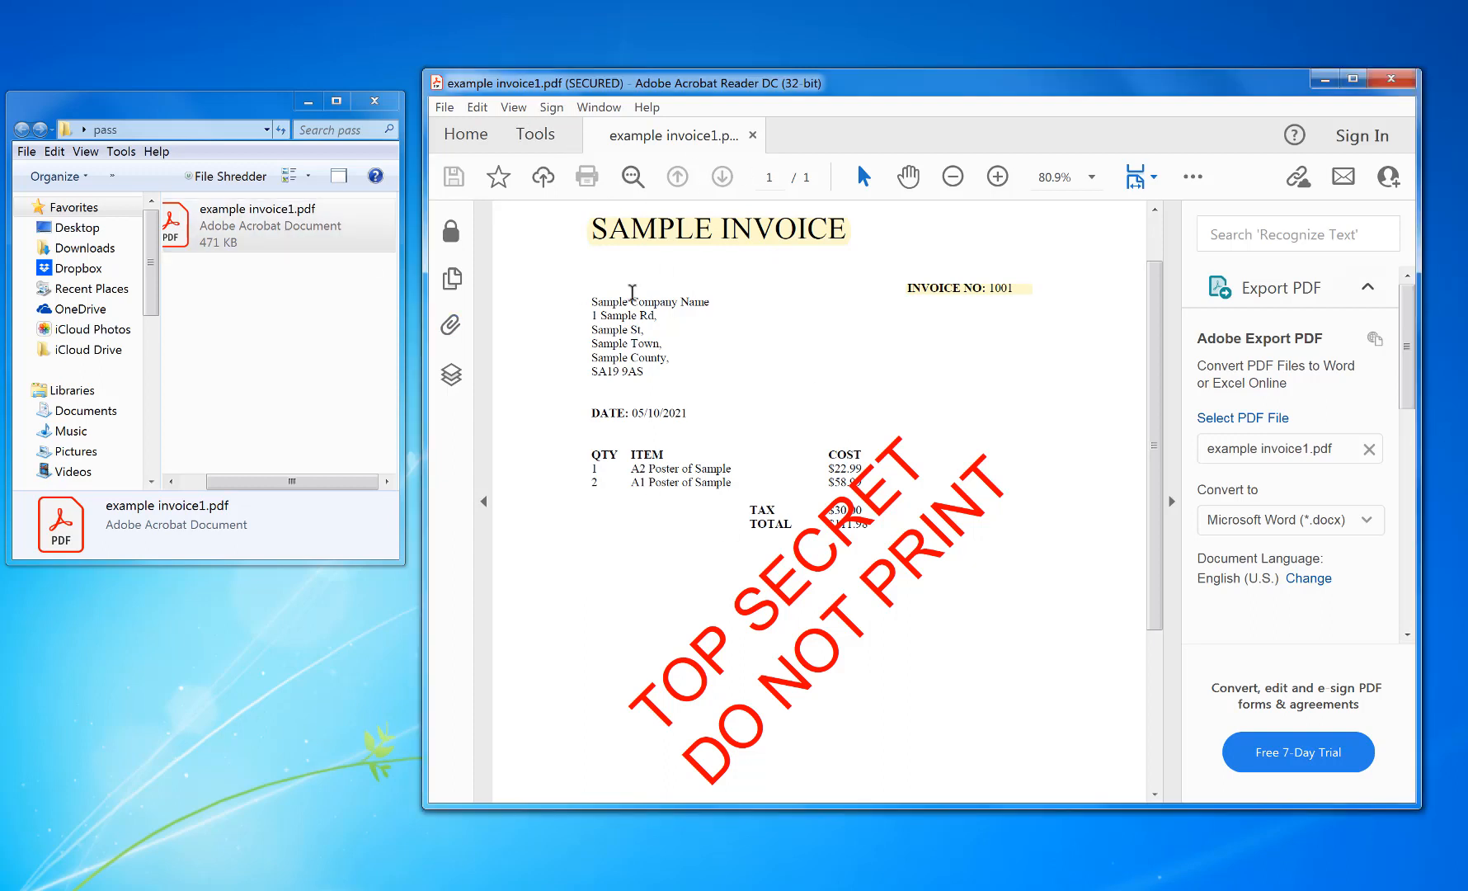
mouse_move(585, 177)
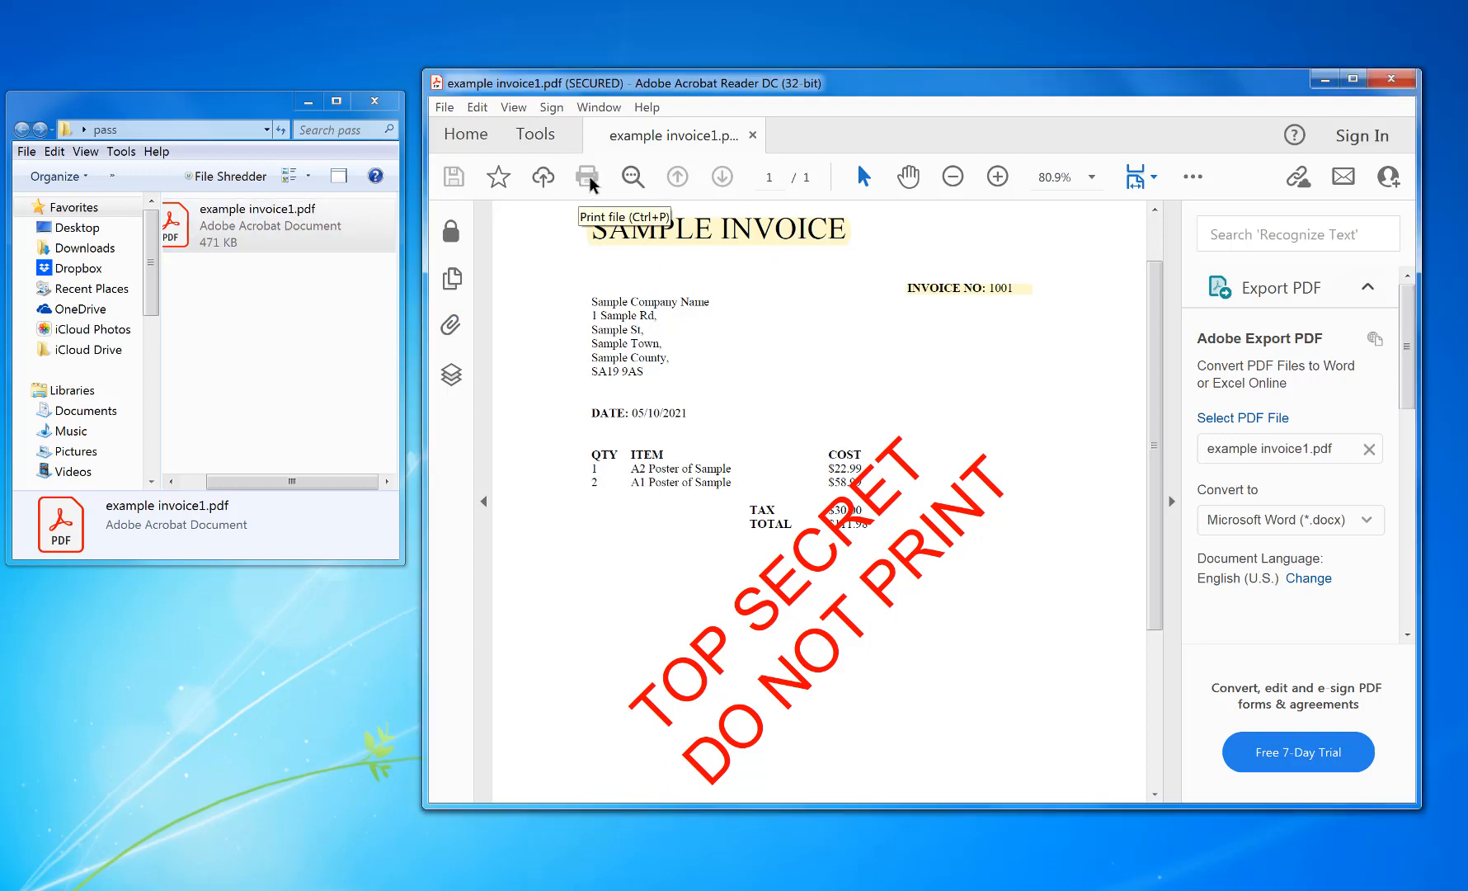
Show the File menu, where Print appears disabled for the secured invoice.
left_click(444, 107)
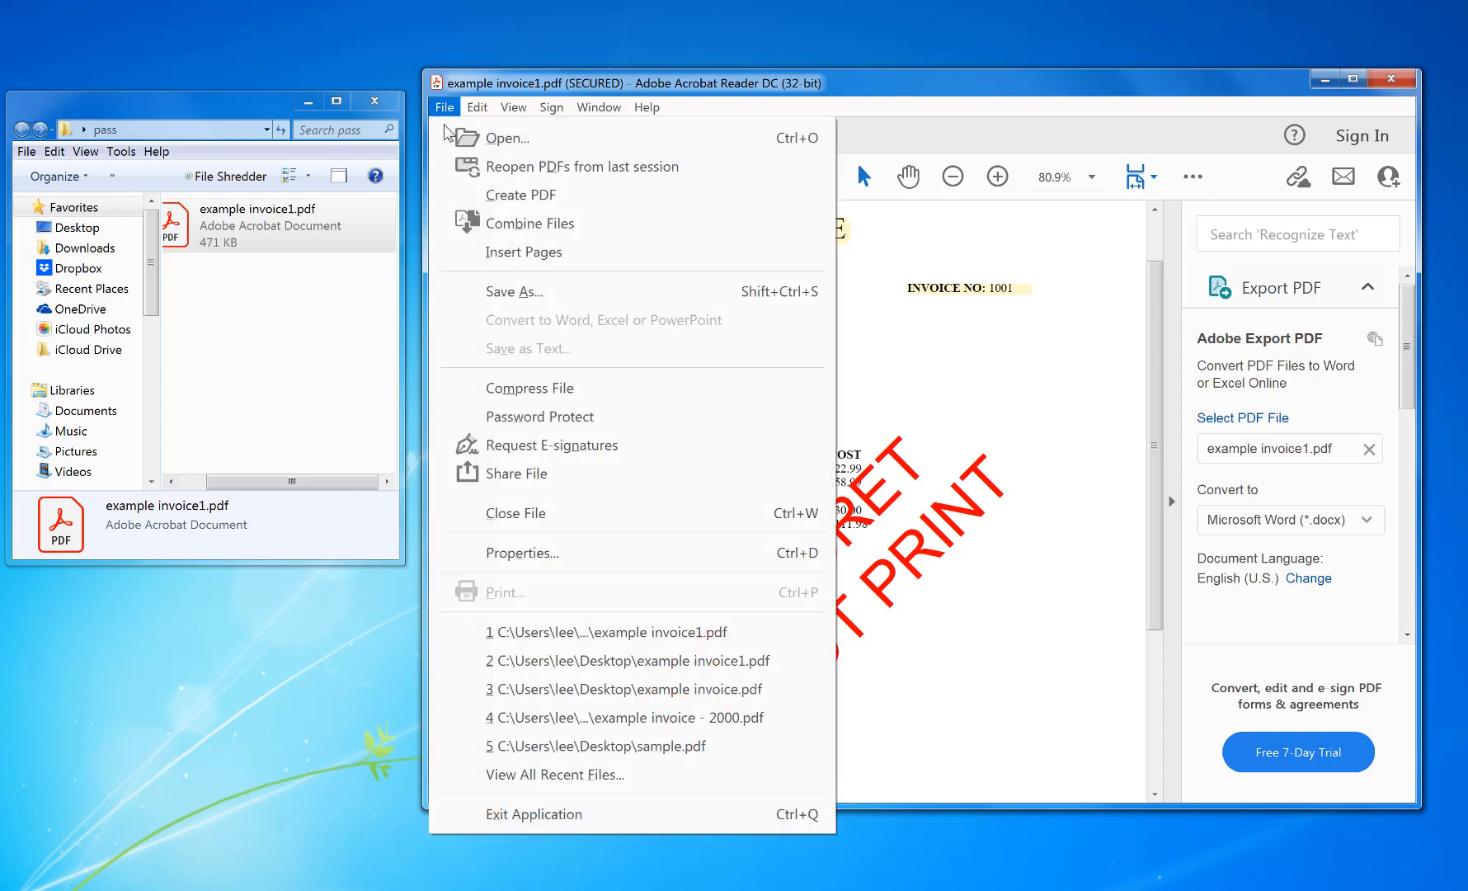
View the Security restrictions in the invoice's Document Properties.
left_click(522, 553)
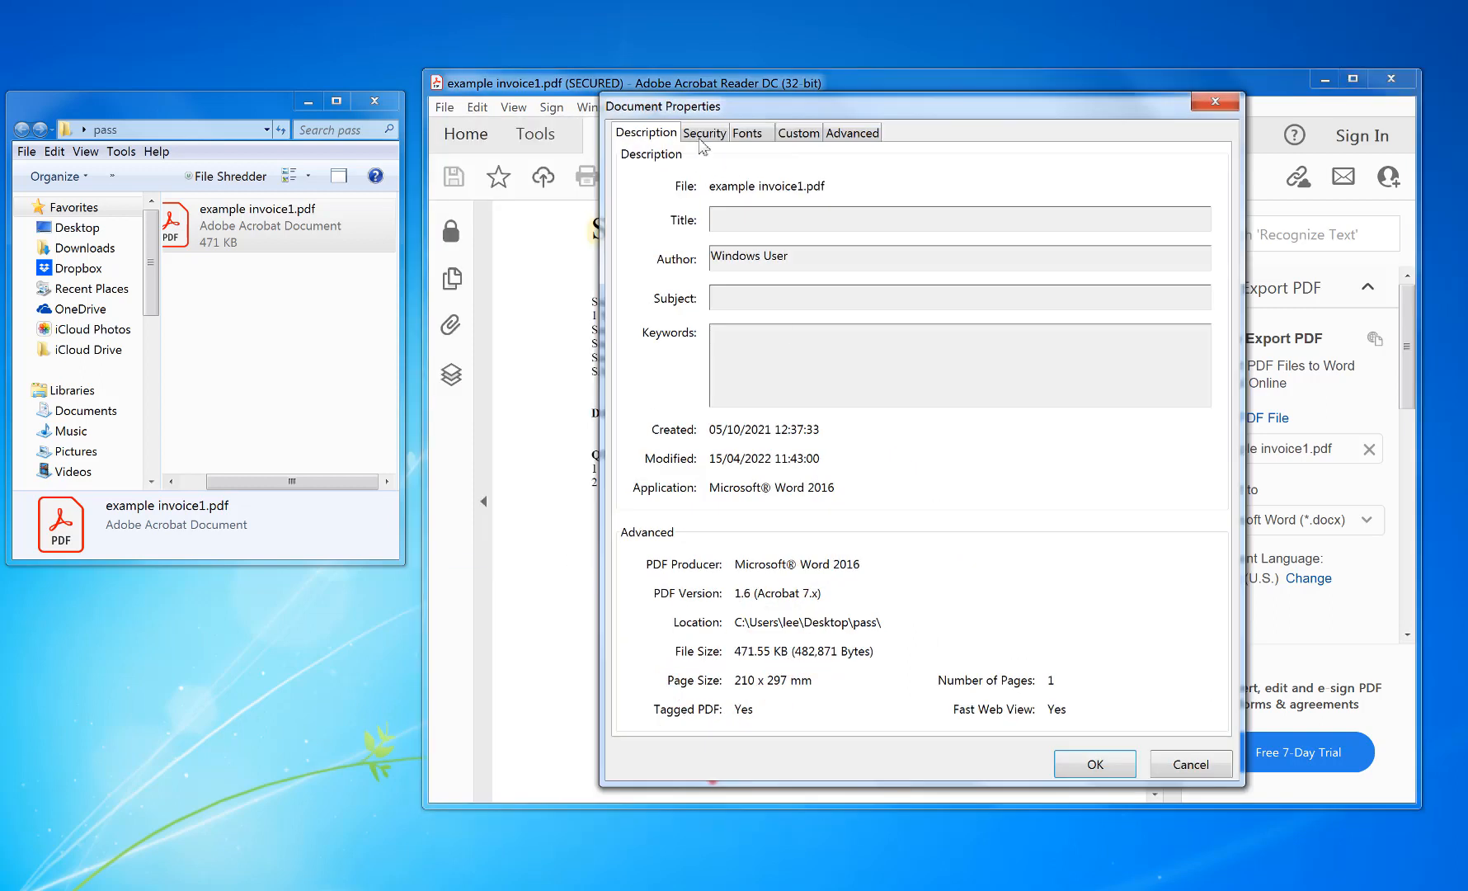
left_click(704, 132)
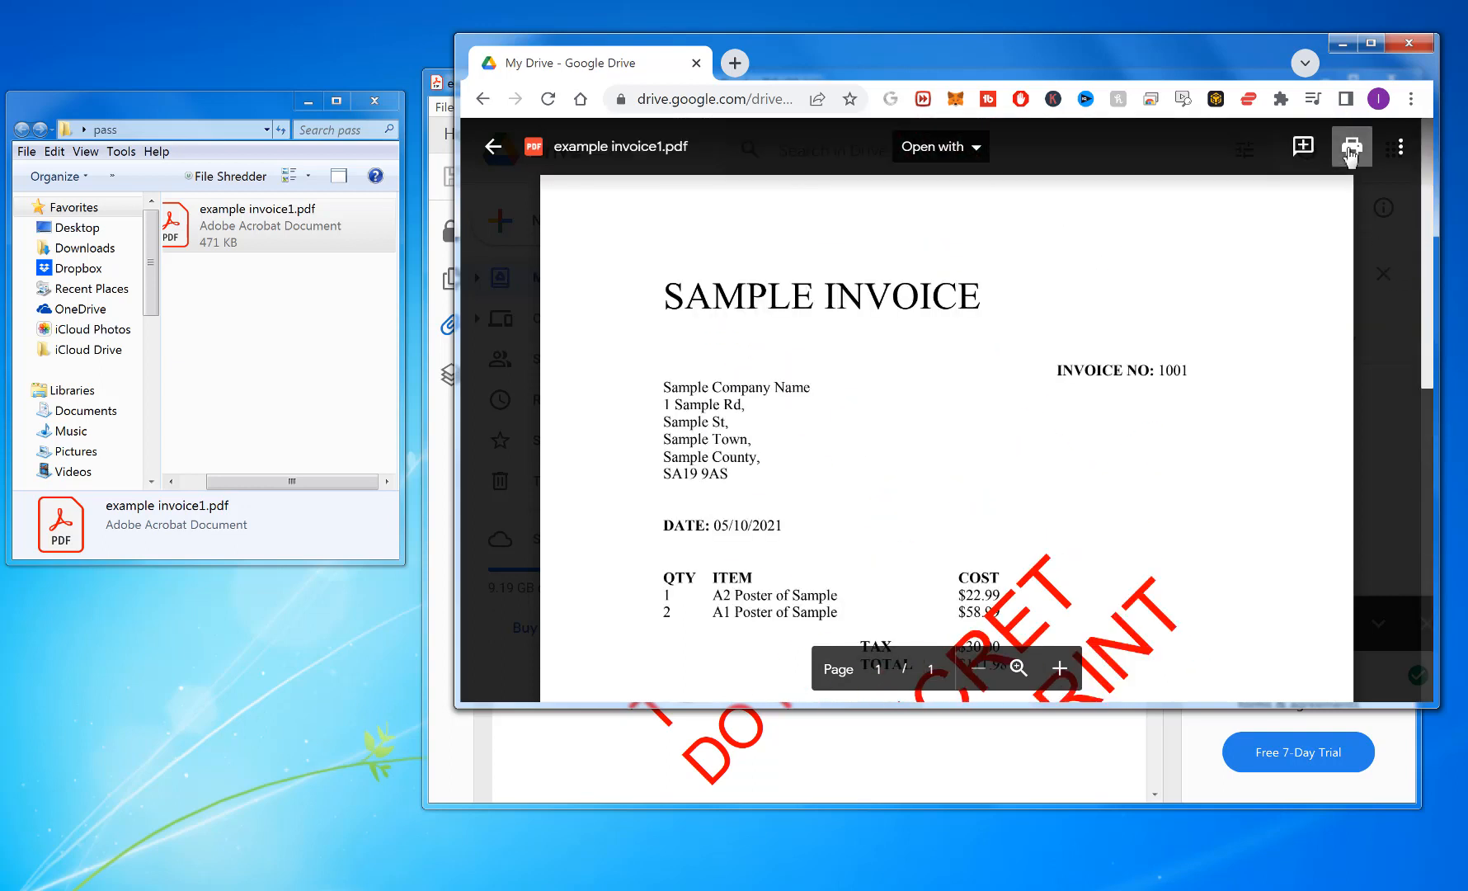
Reach Chrome's print preview for the invoice, set Destination to the Xerox printer, then cancel.
left_click(1351, 147)
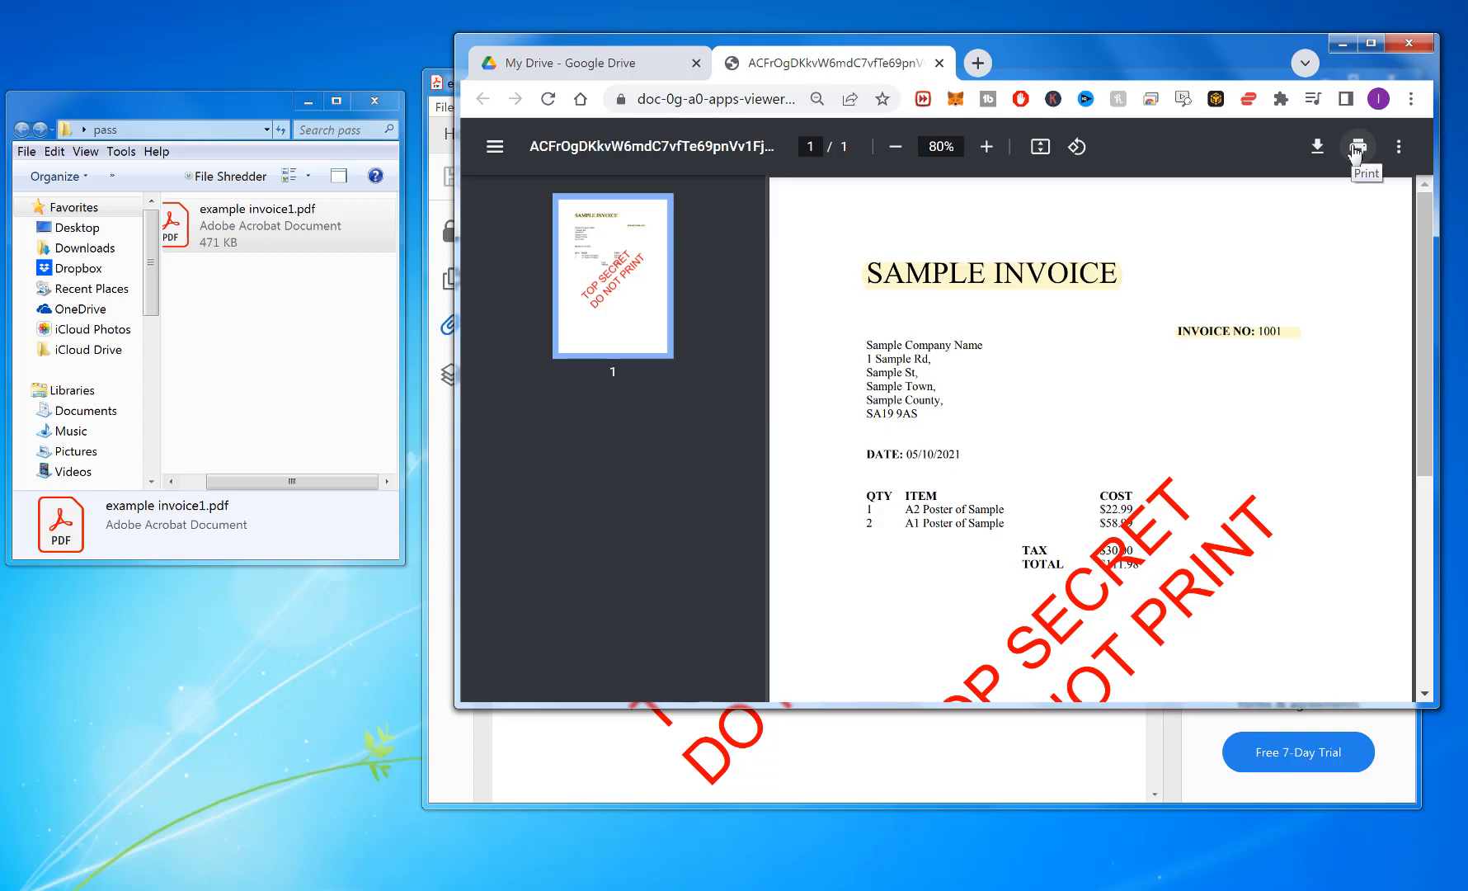
left_click(1354, 147)
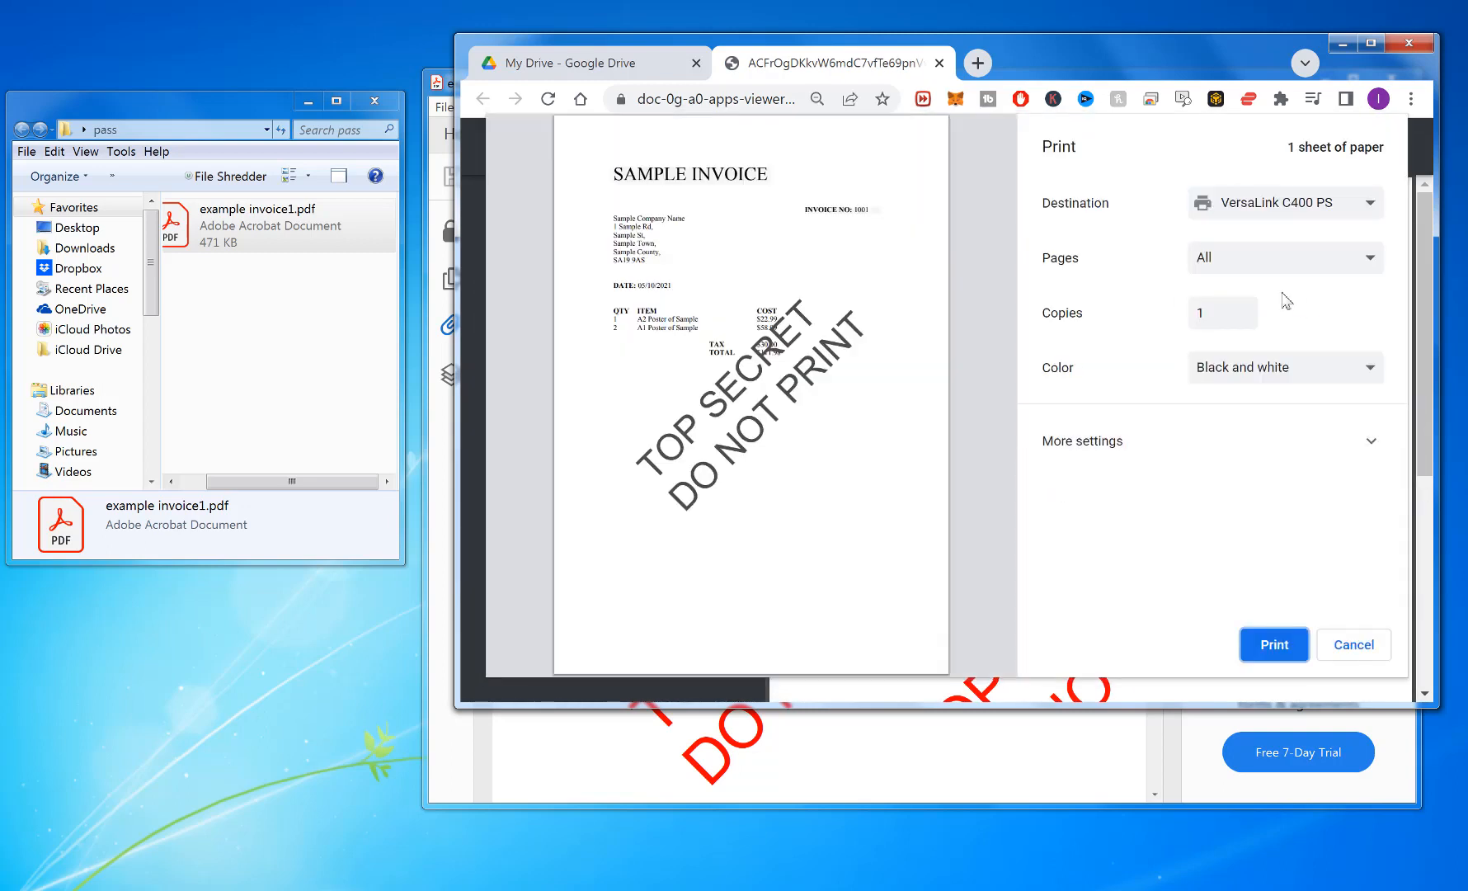
mouse_move(1370, 378)
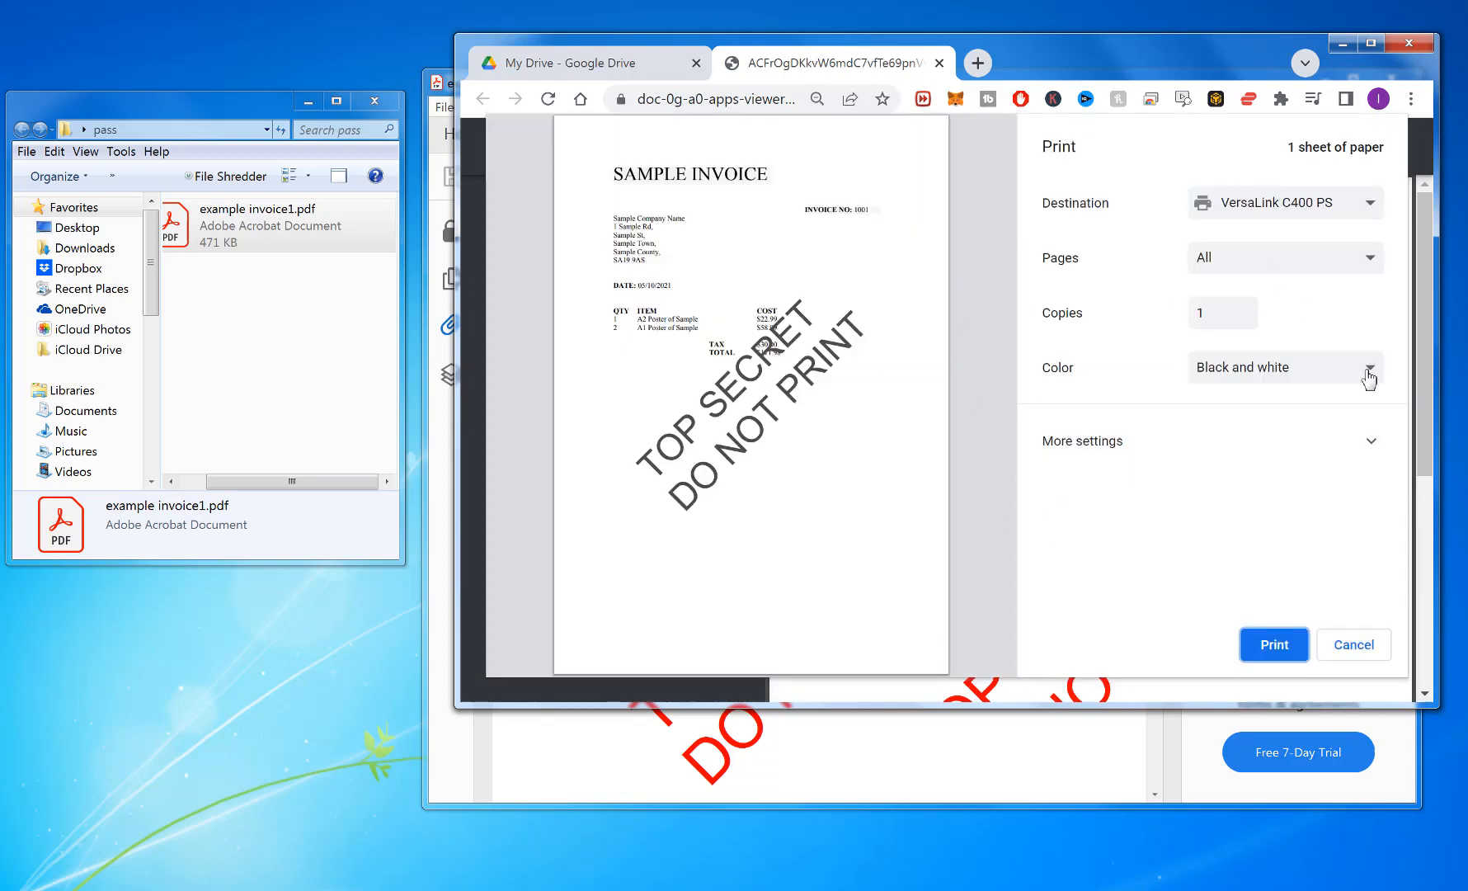
left_click(1283, 203)
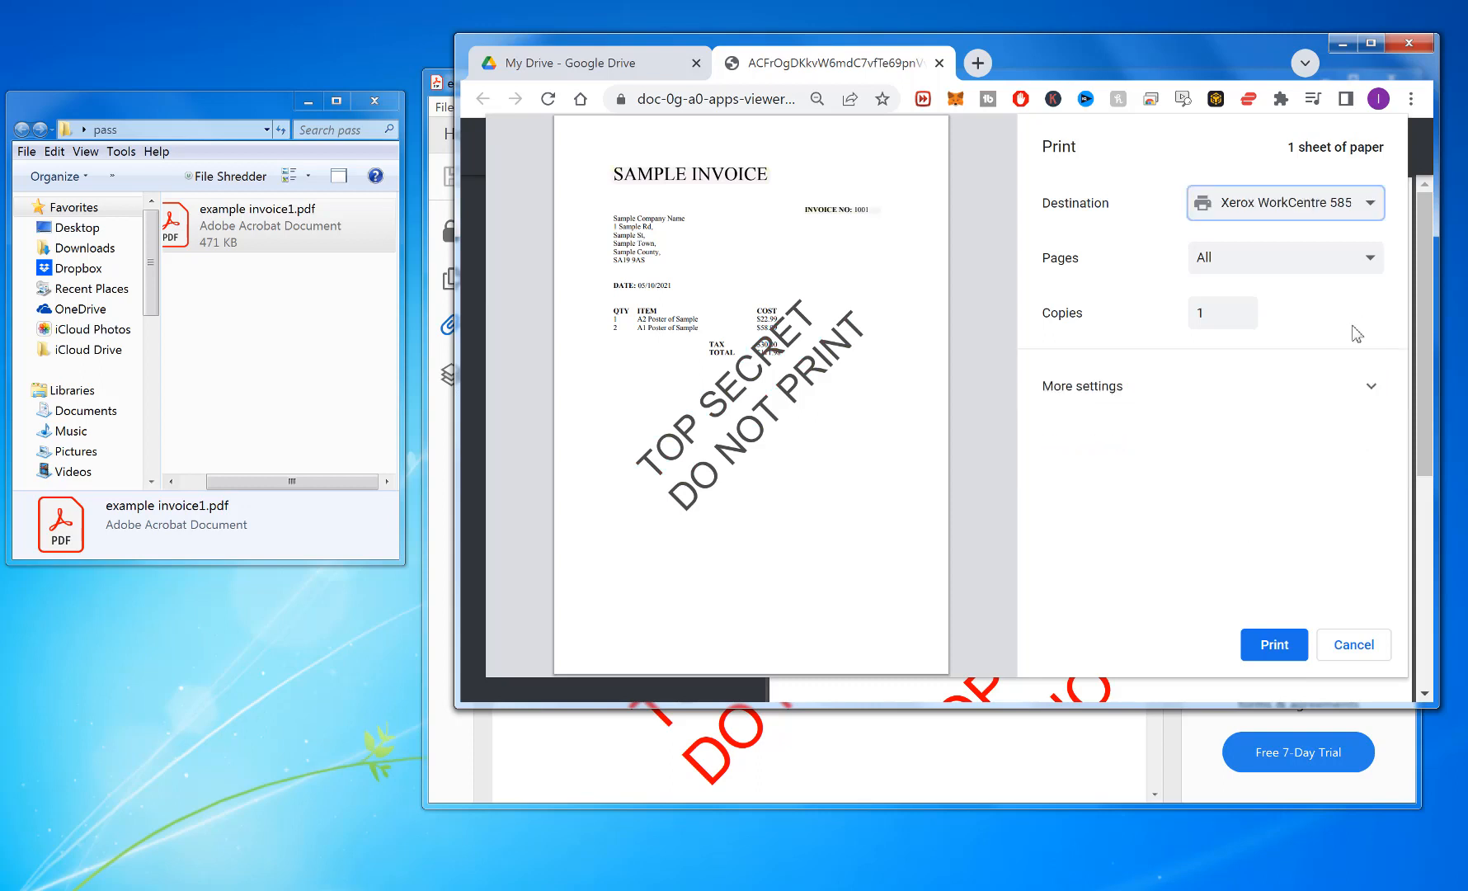
left_click(1352, 645)
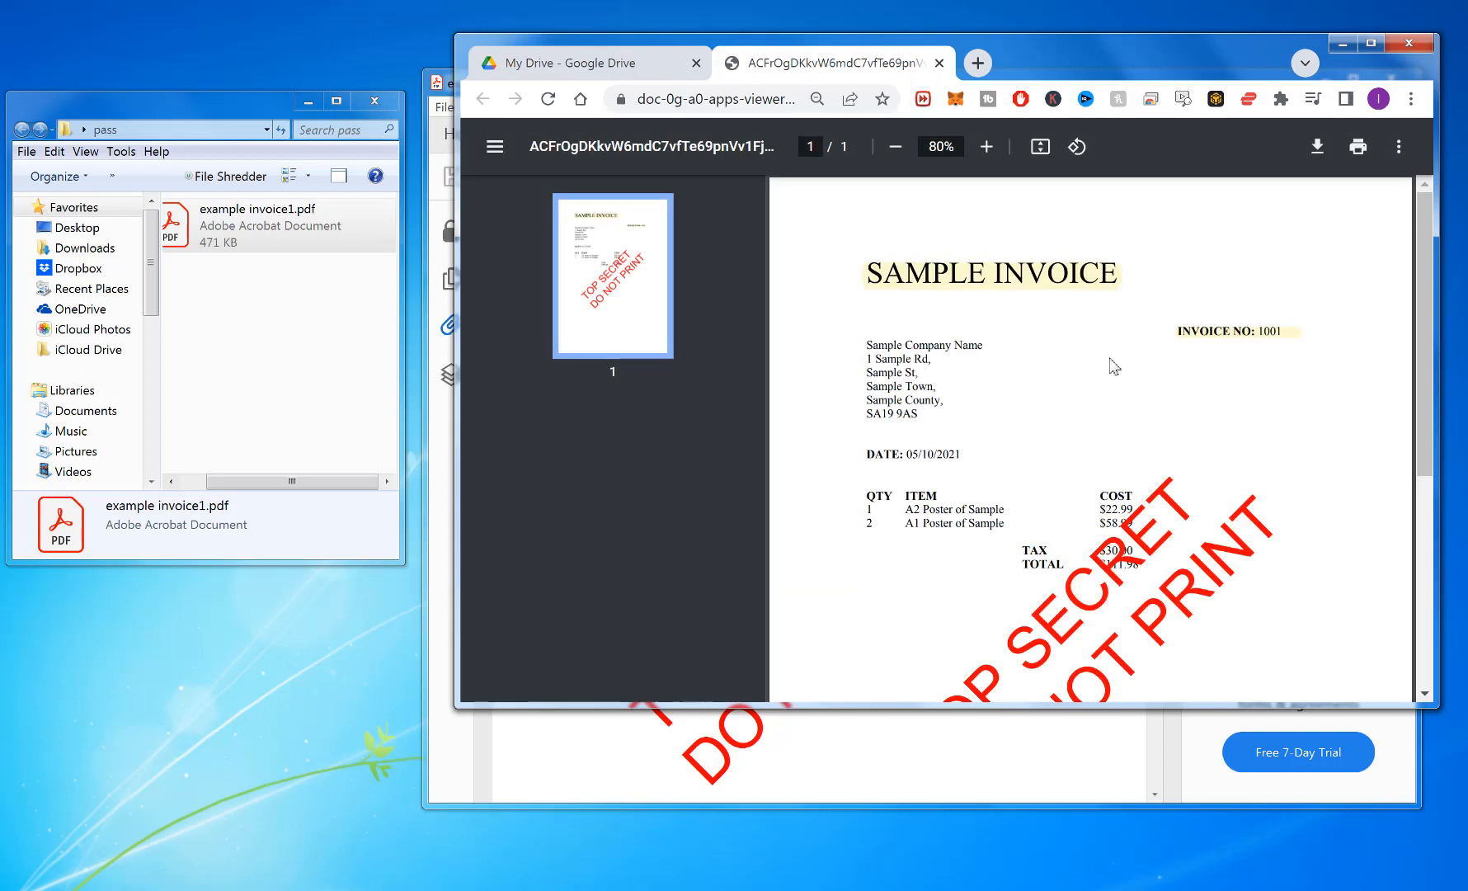
mouse_move(1394, 15)
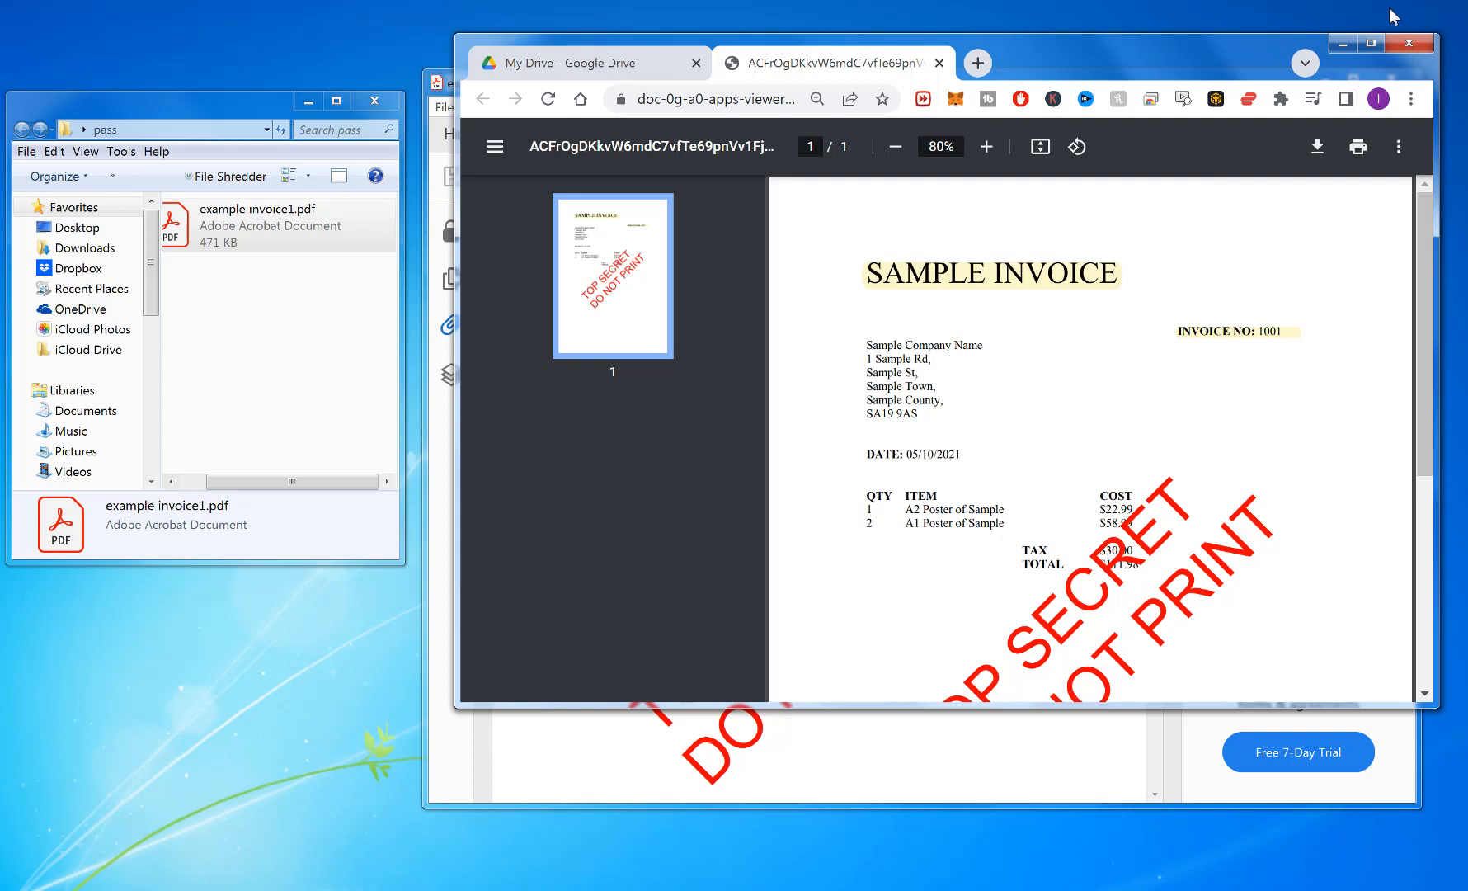